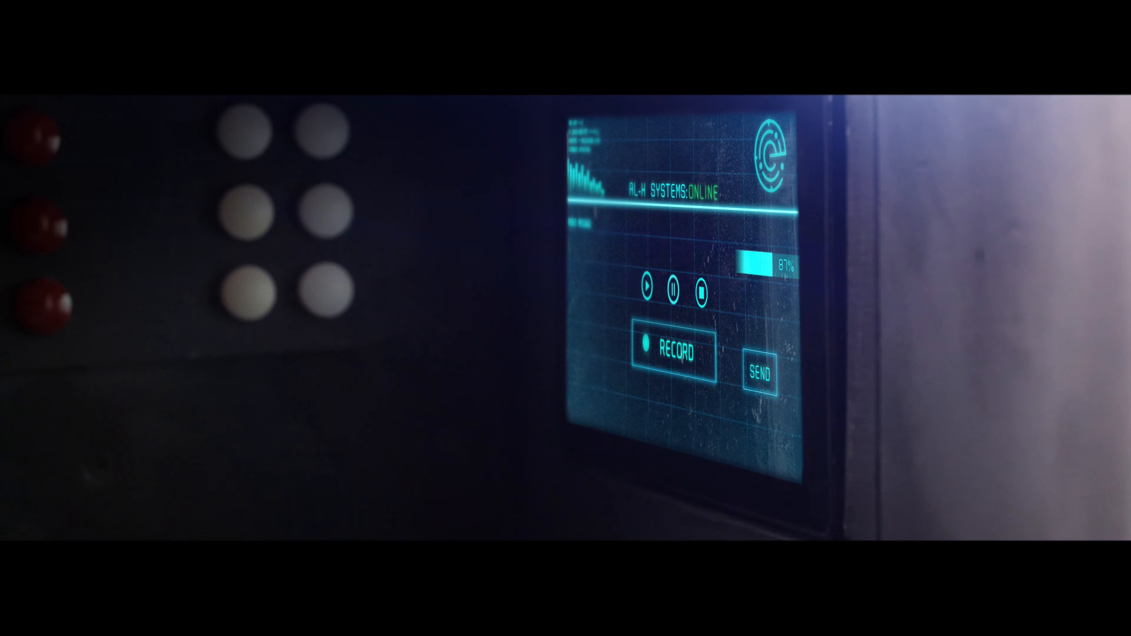
left_click(668, 353)
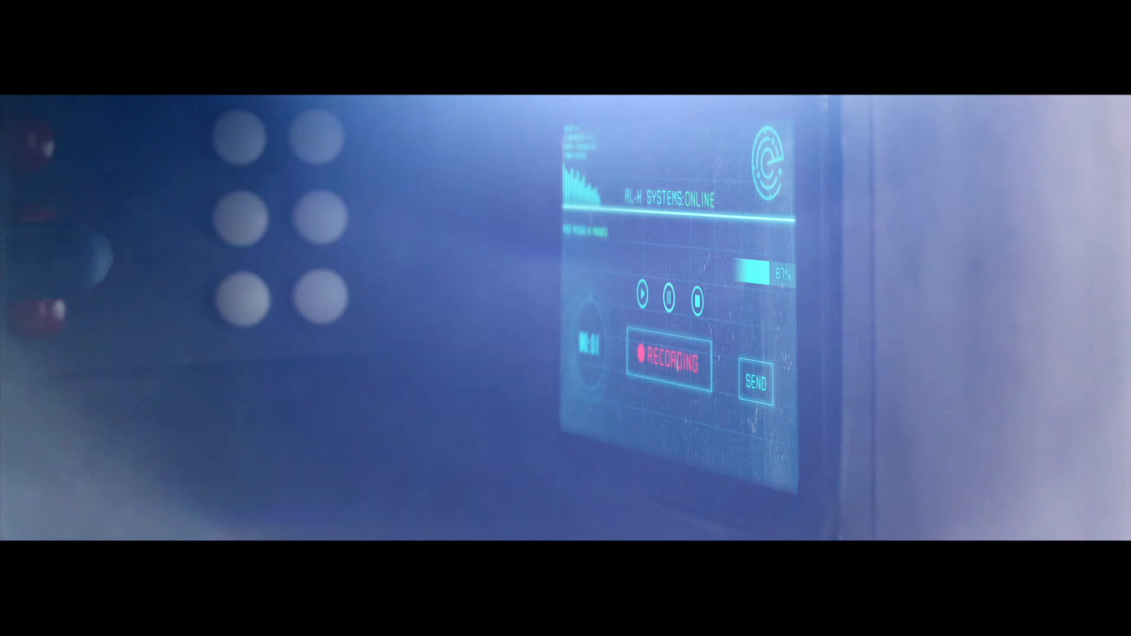